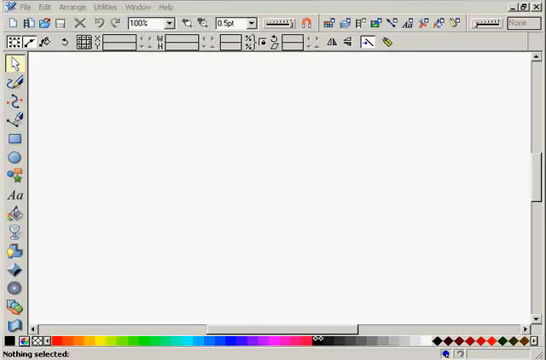
pyautogui.moveTo(488, 123)
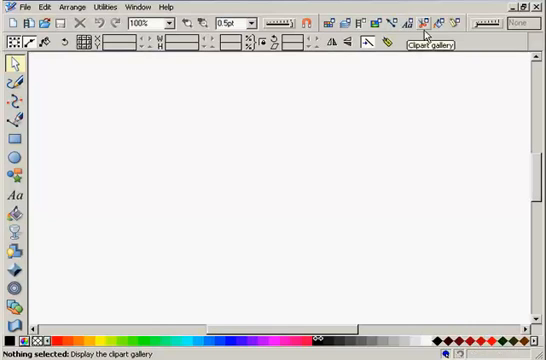
# Open the Clipart gallery and load the Red car drawing from Example XARA X drawings.
pyautogui.click(431, 19)
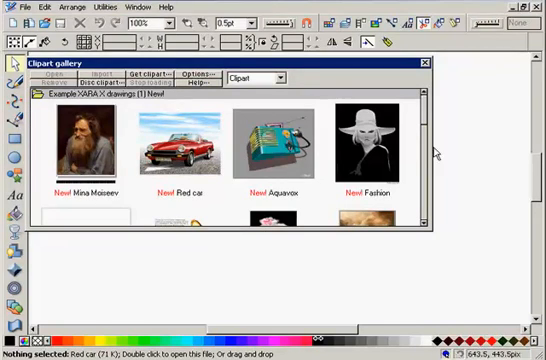
pyautogui.scroll(-3)
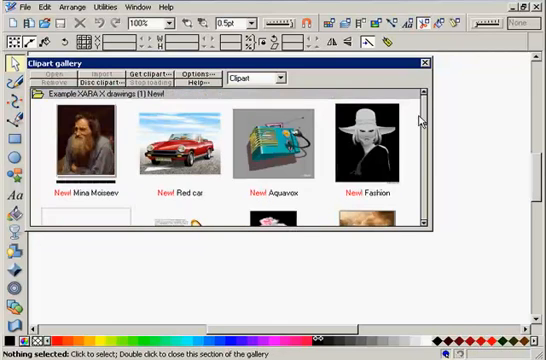
pyautogui.click(184, 145)
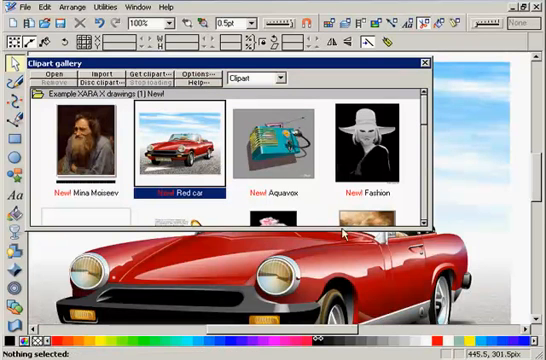
# Start adding clipart from disc, browsing to C:\Graphics\Gallery Poss.
pyautogui.click(424, 62)
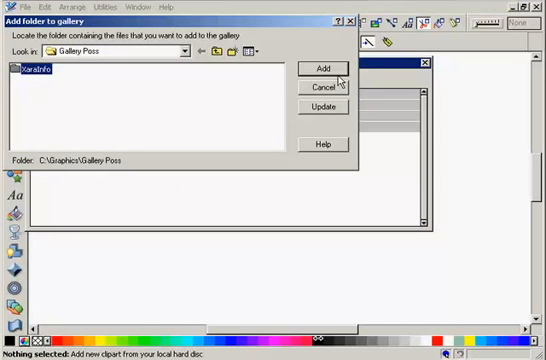
# Add the Gallery Poss folder and open its new gallery section.
pyautogui.click(320, 67)
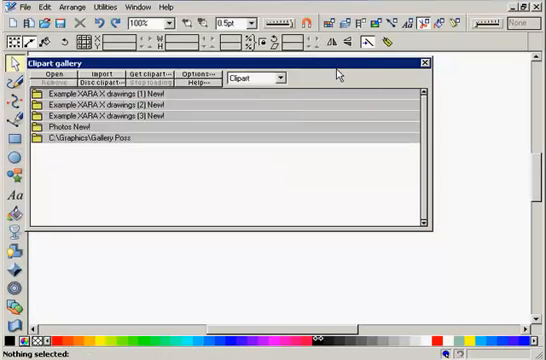
pyautogui.moveTo(82, 130)
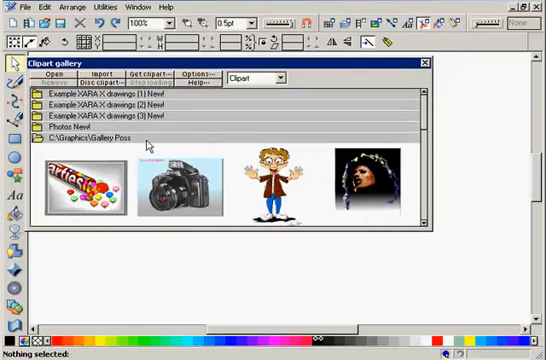
pyautogui.click(120, 146)
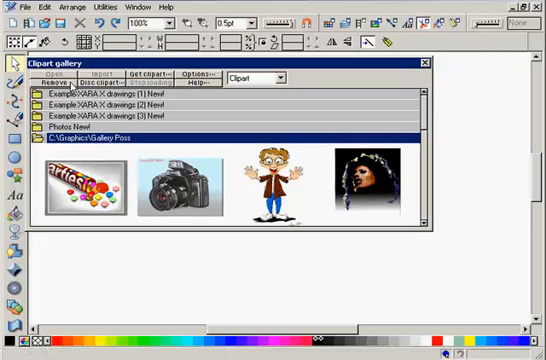
# Remove Gallery Poss and show the Web Themes Notepad section.
pyautogui.click(56, 83)
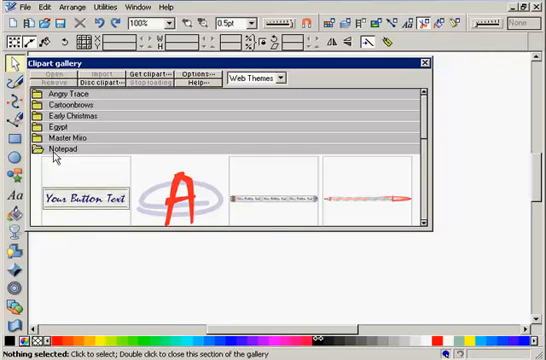
pyautogui.scroll(-3)
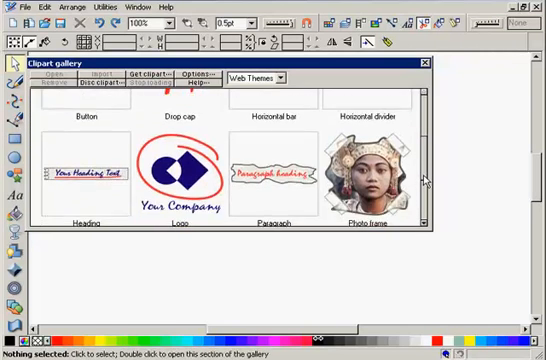
pyautogui.scroll(-3)
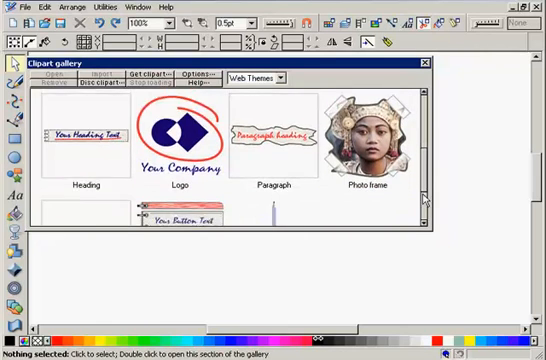
pyautogui.scroll(-3)
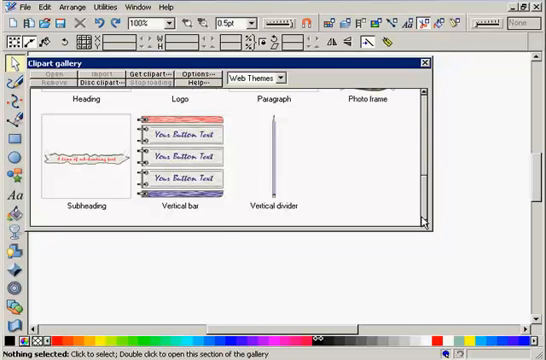
pyautogui.scroll(-3)
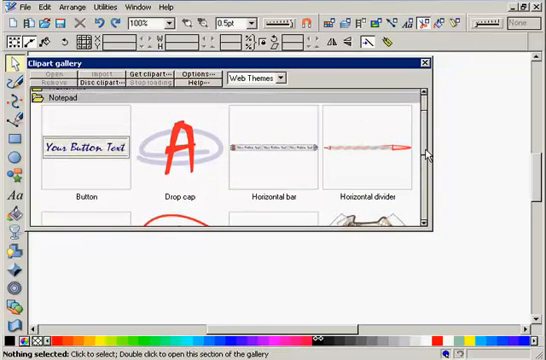
pyautogui.scroll(-3)
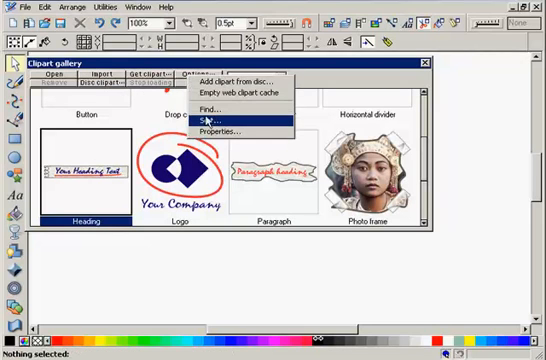
pyautogui.moveTo(215, 126)
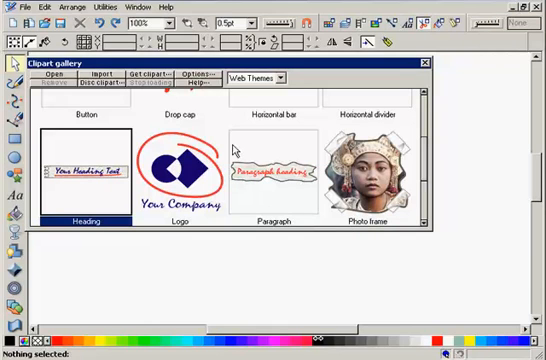
# Search the gallery for 'car' with Find next, locating Red car.
pyautogui.click(192, 76)
pyautogui.write('car')
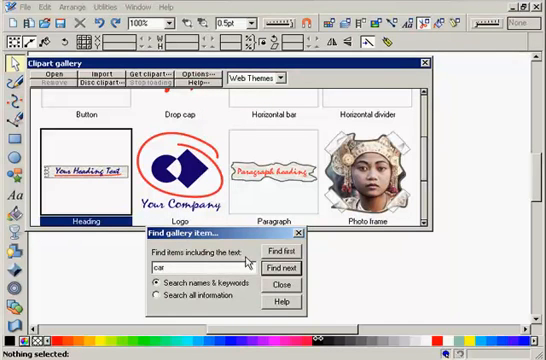
pyautogui.click(282, 251)
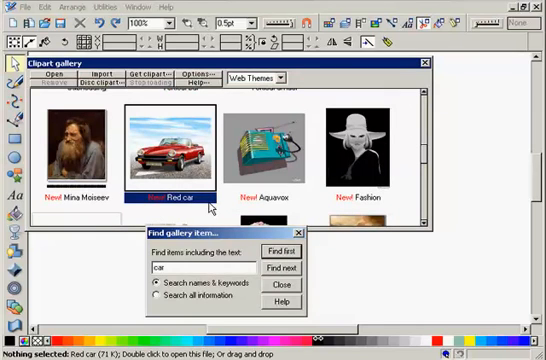
pyautogui.moveTo(230, 235)
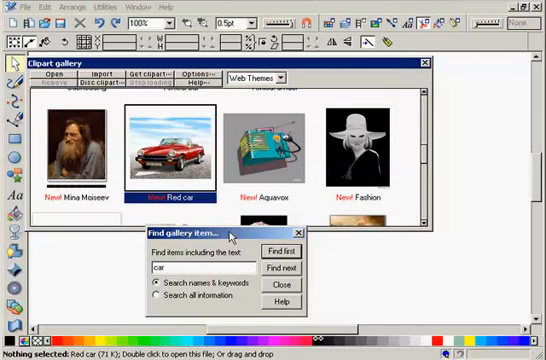